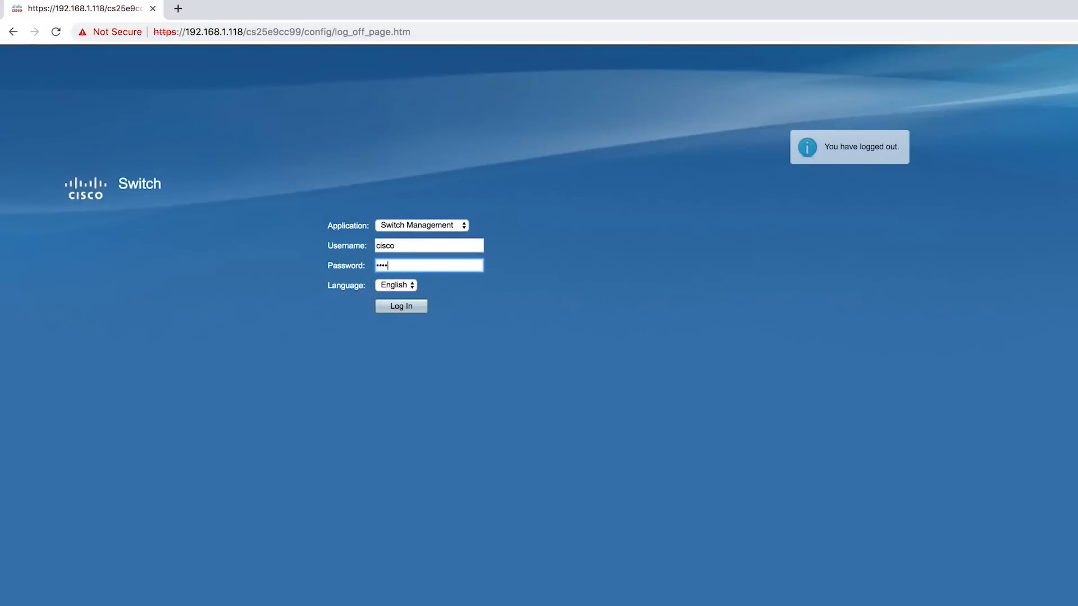
- Log in to the switch and set the Display Mode to Advanced
click(401, 305)
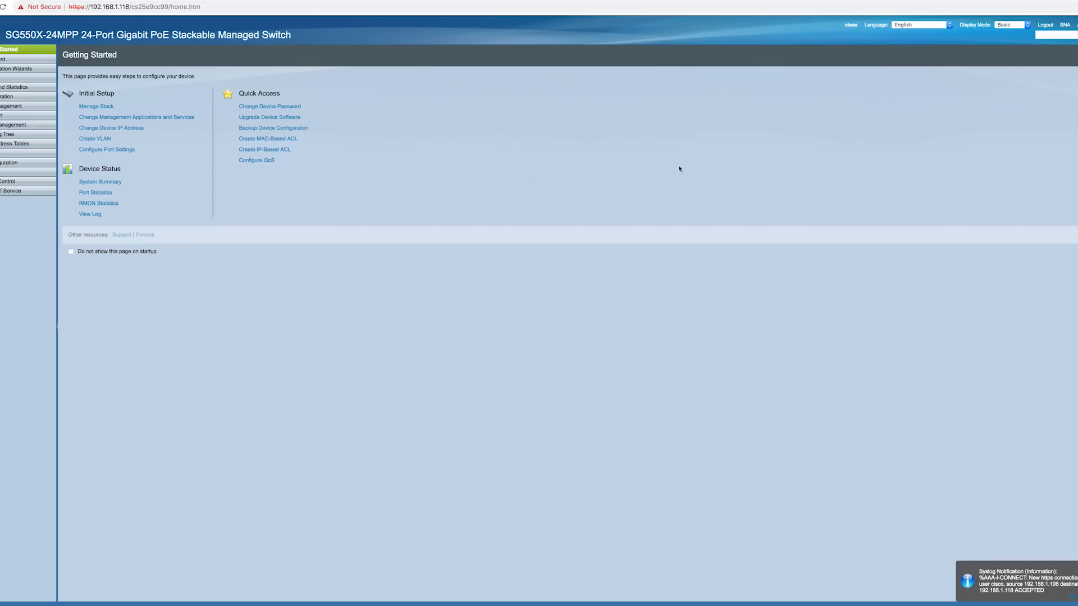
click(1007, 25)
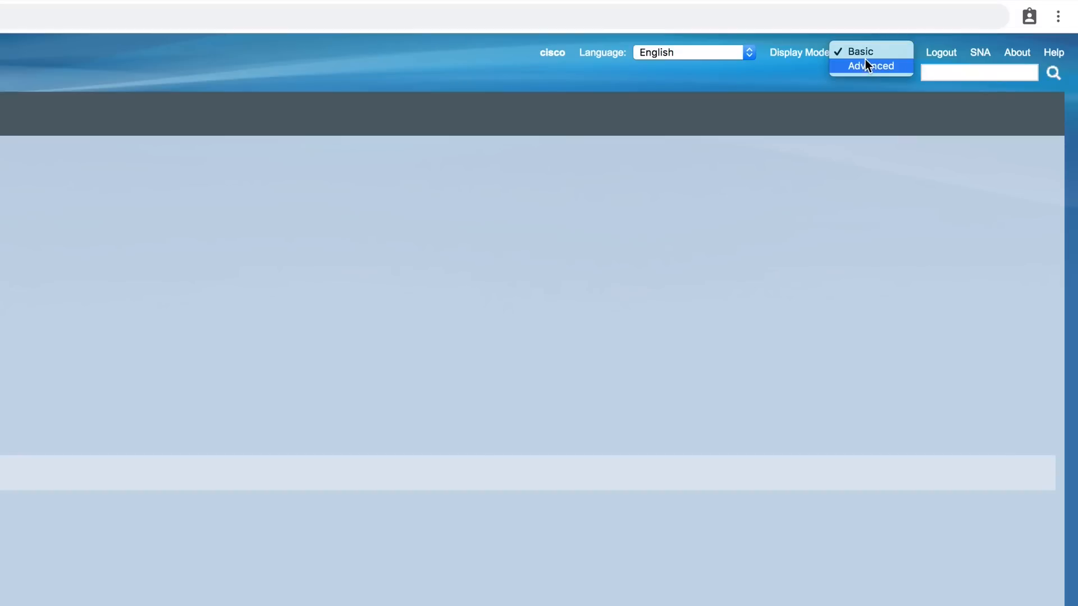
click(860, 51)
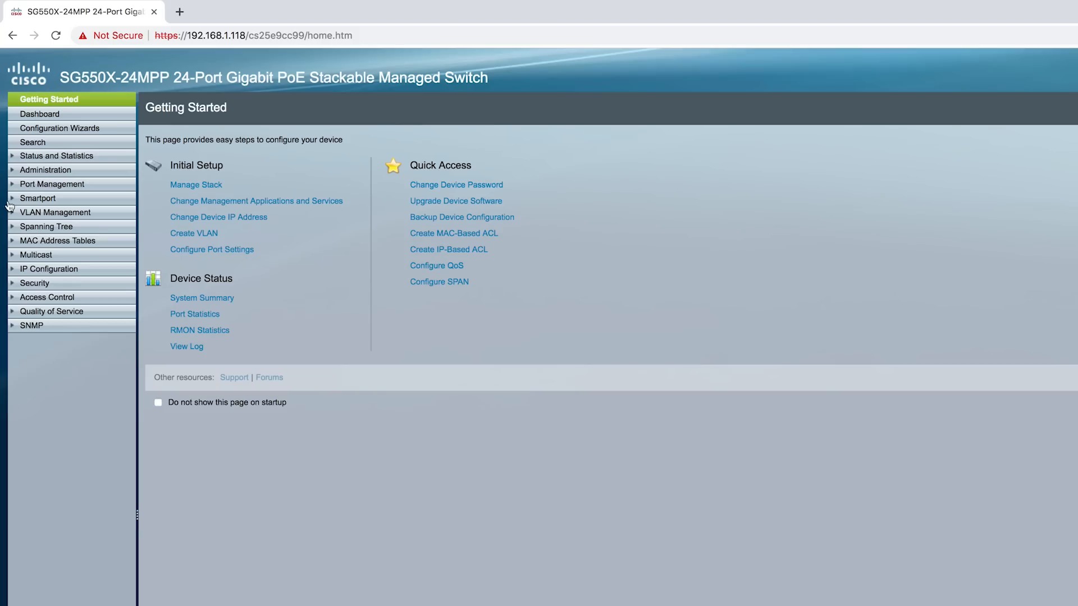
- Navigate to VLAN Management > Voice VLAN > Properties
click(56, 212)
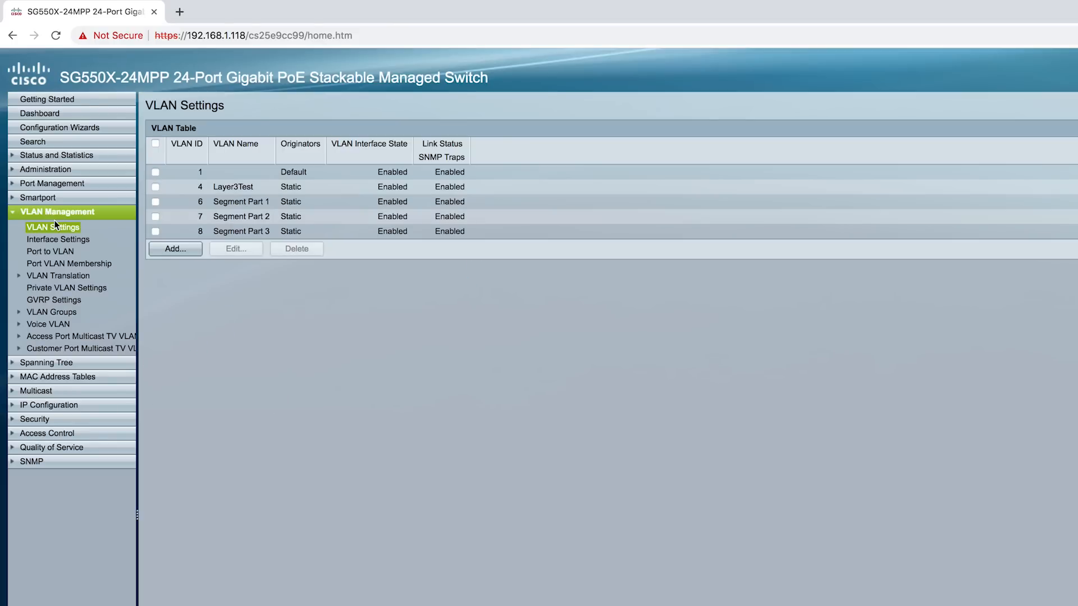
mouse_move(57, 276)
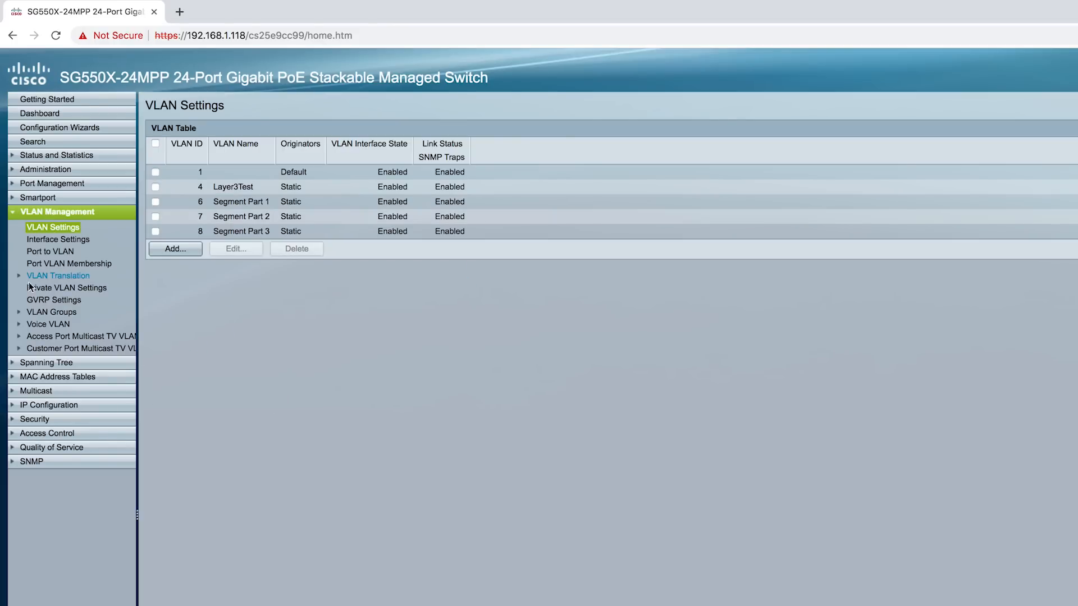
click(48, 323)
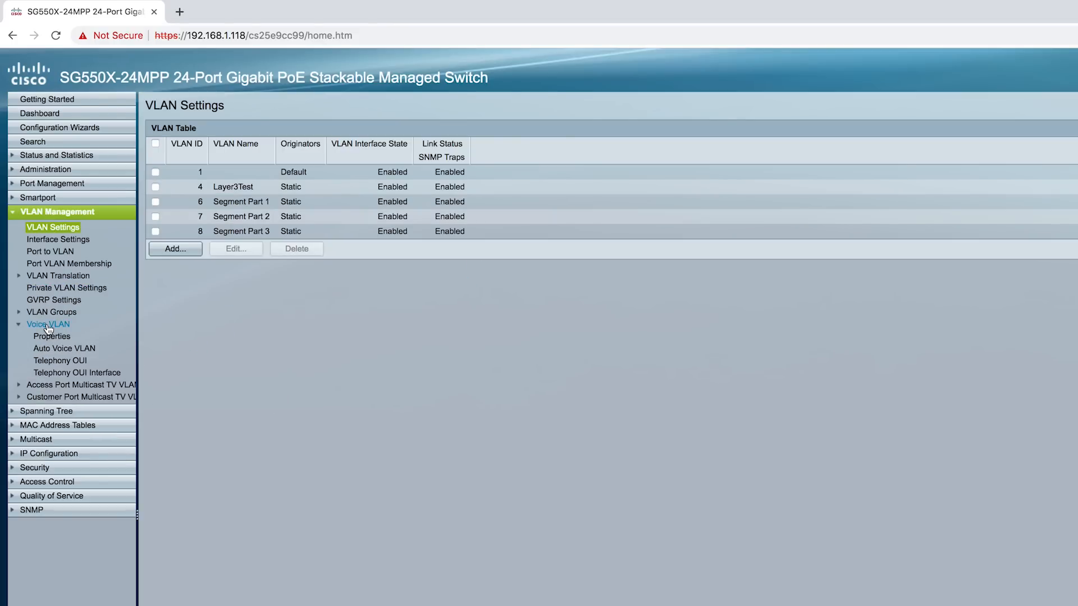
click(52, 336)
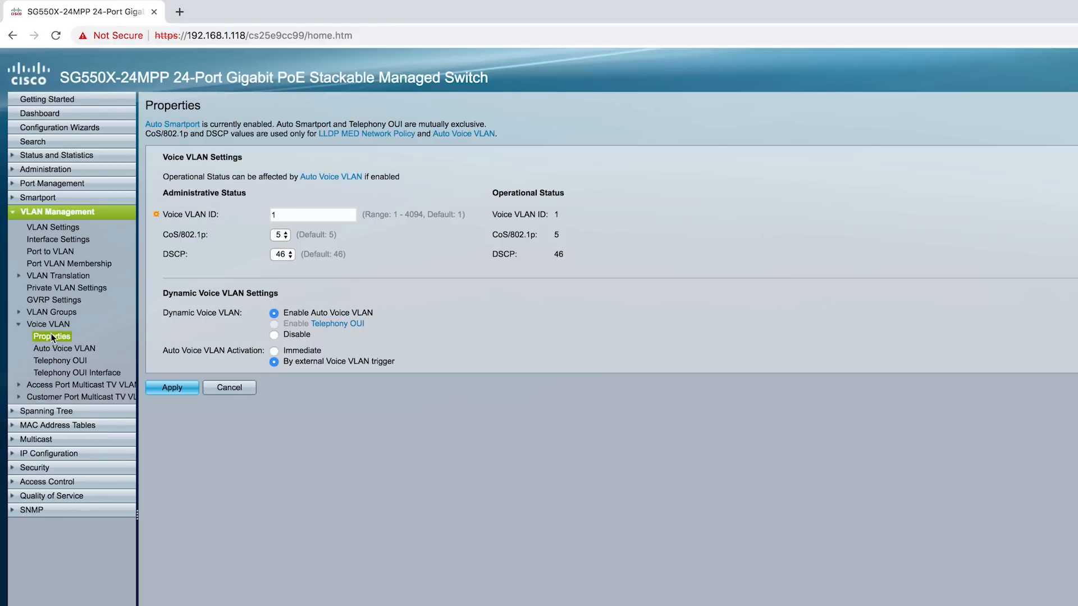
mouse_move(477, 412)
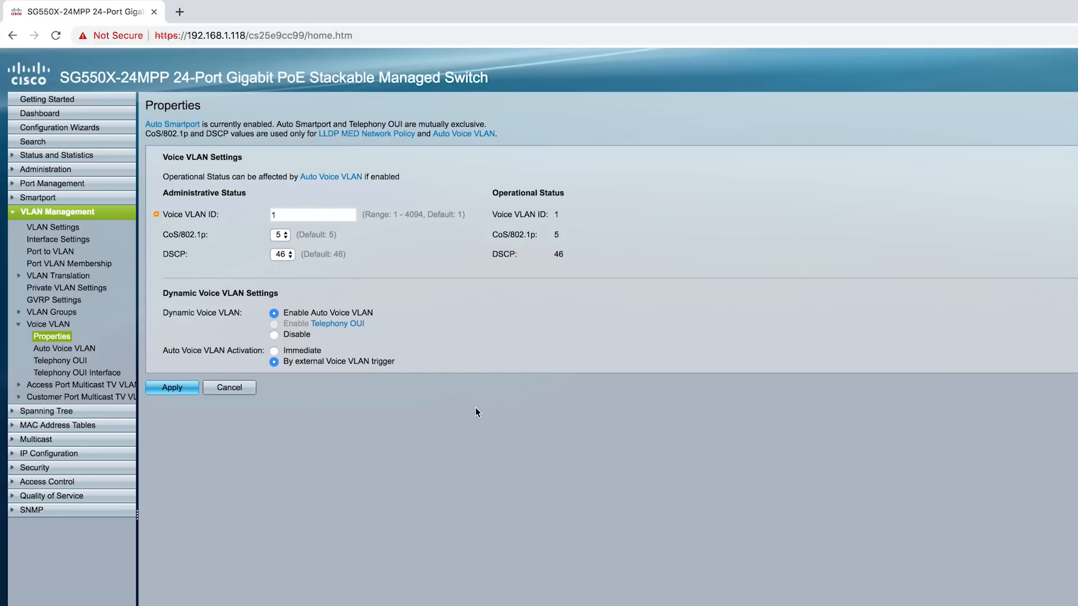
mouse_move(343, 262)
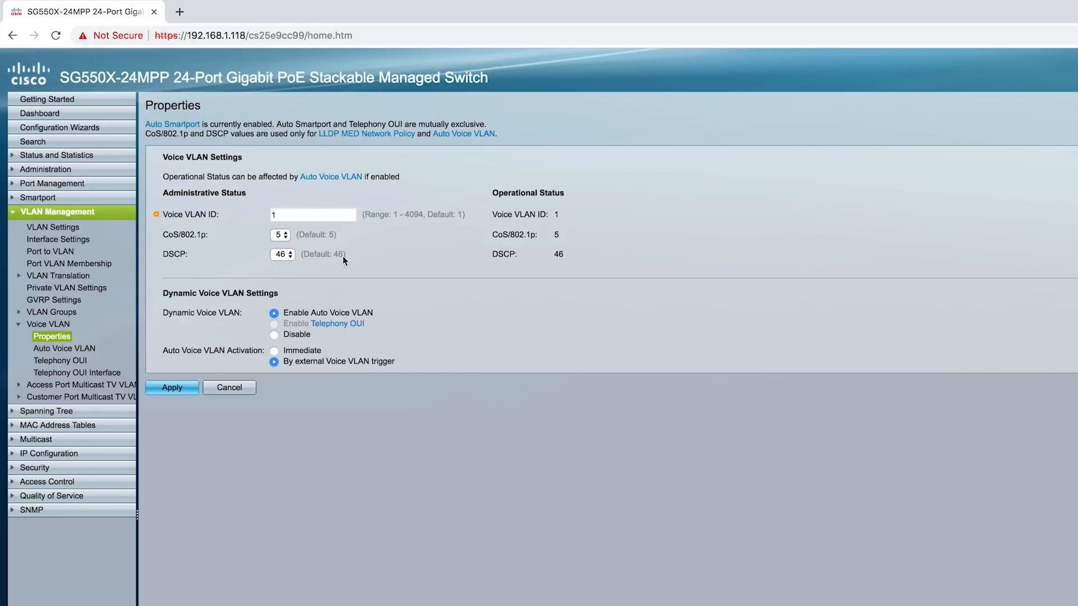
- Set the Voice VLAN ID to 2, leaving CoS/802.1p at 5 and DSCP at 46
click(313, 213)
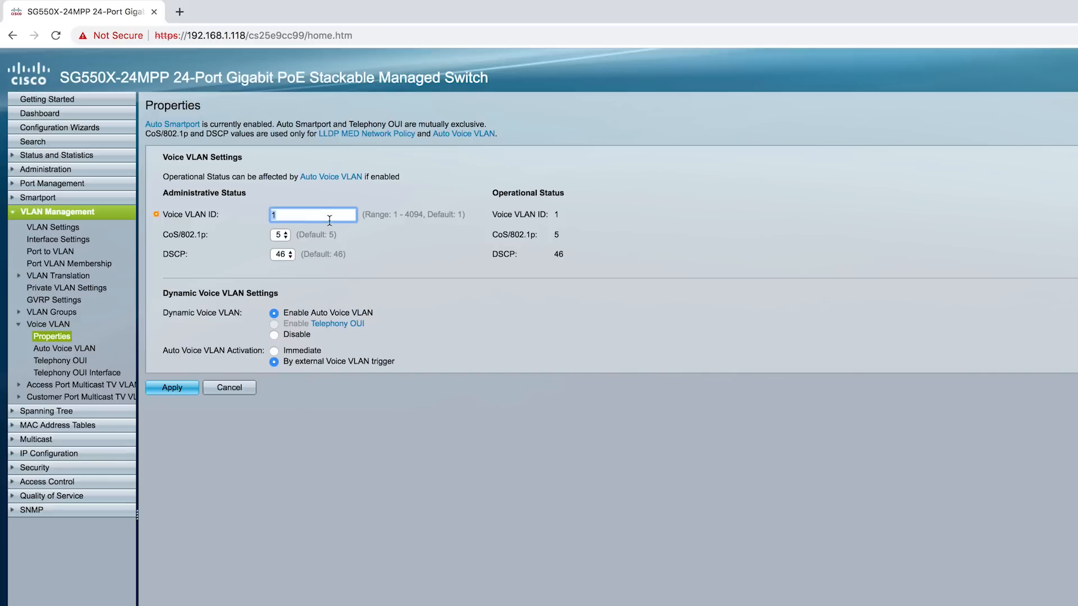
mouse_move(366, 233)
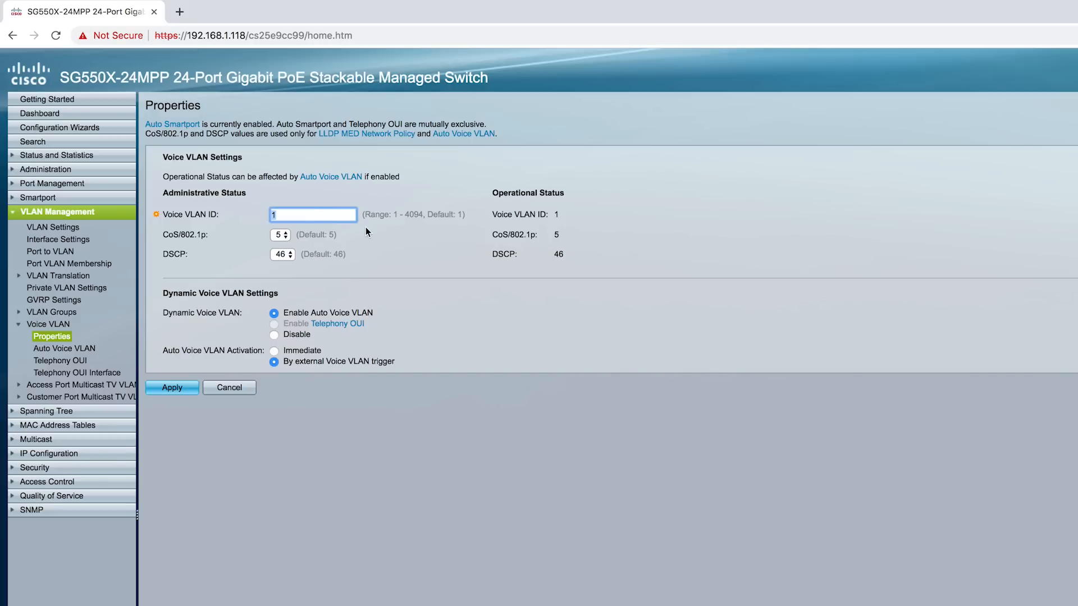
text(2)
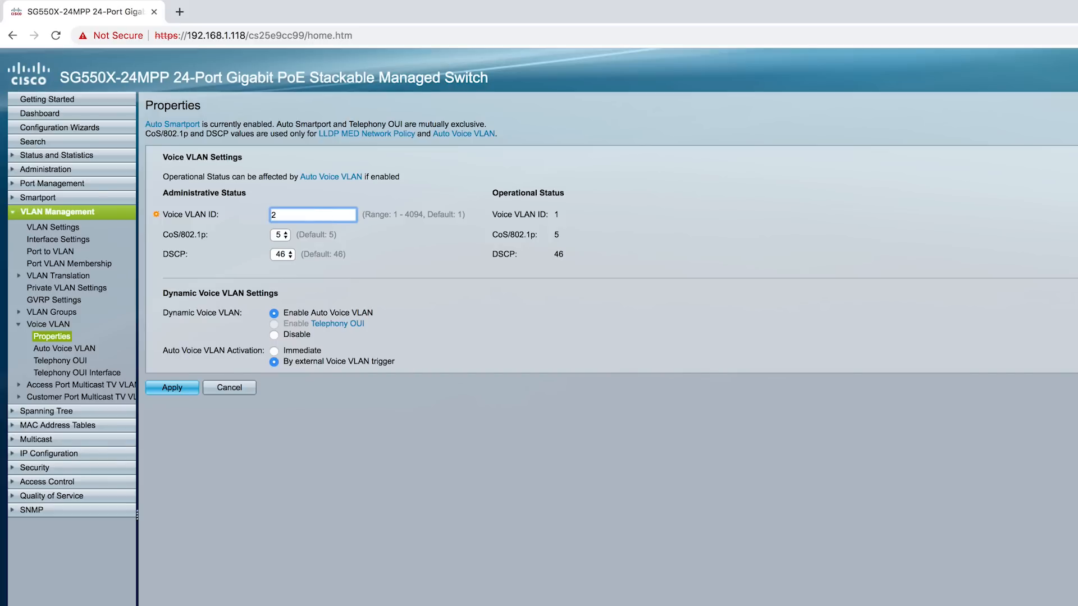
mouse_move(377, 249)
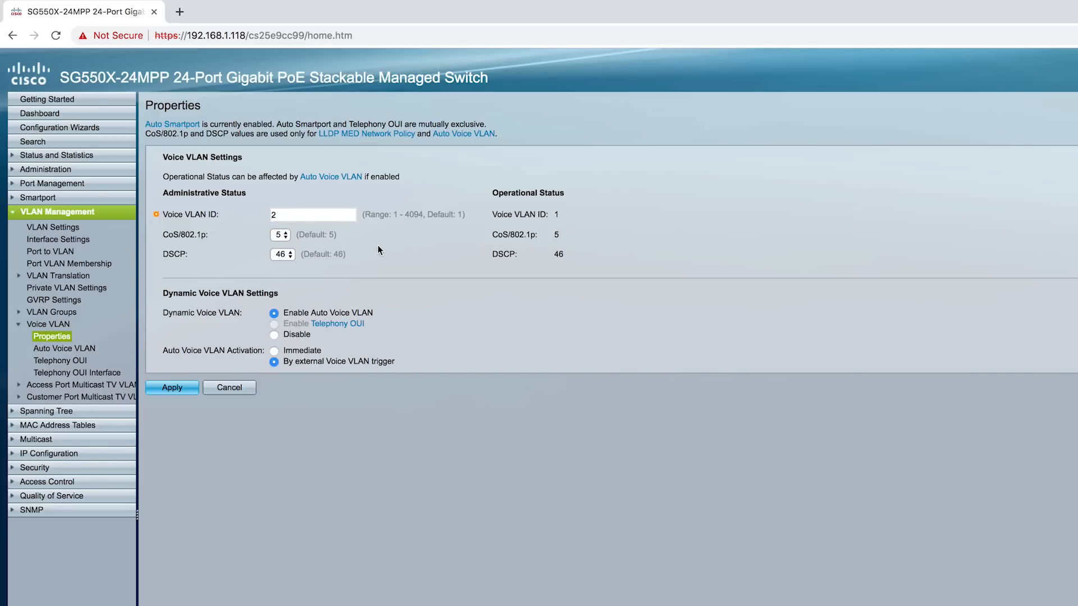
mouse_move(279, 241)
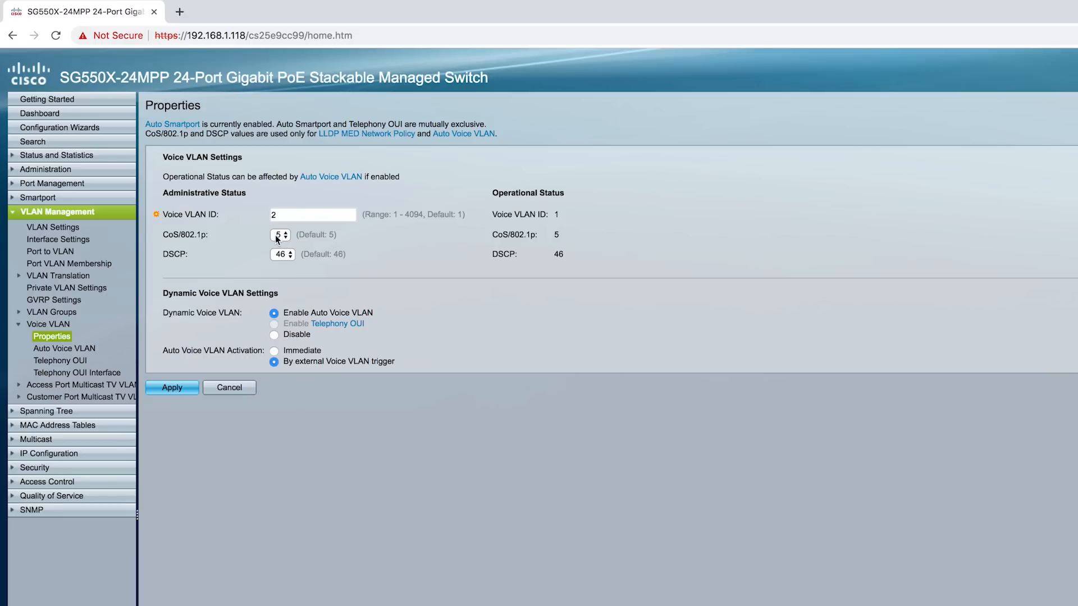
click(279, 235)
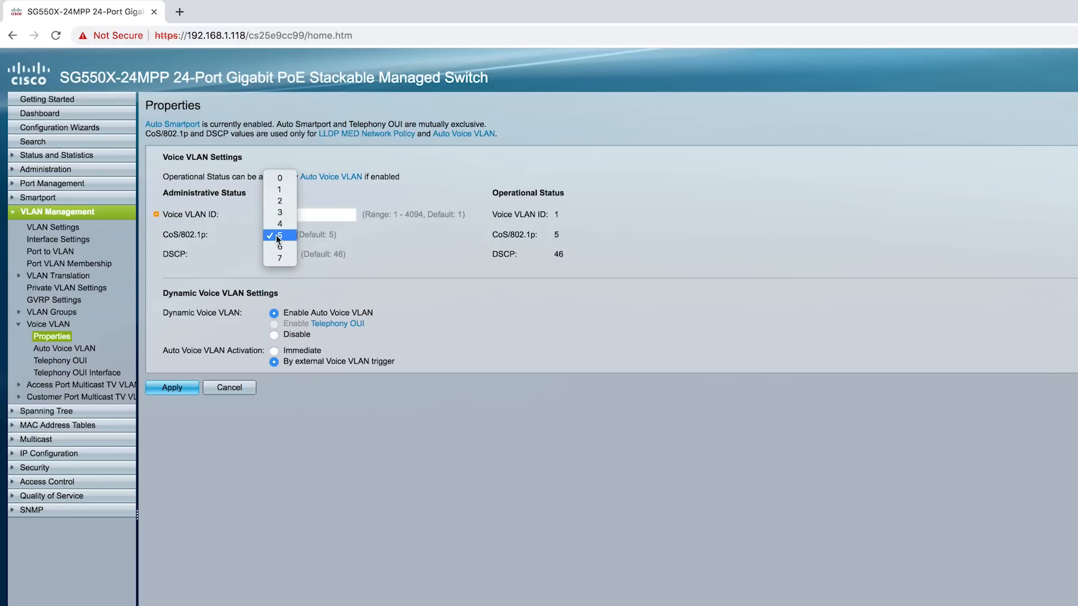
click(279, 235)
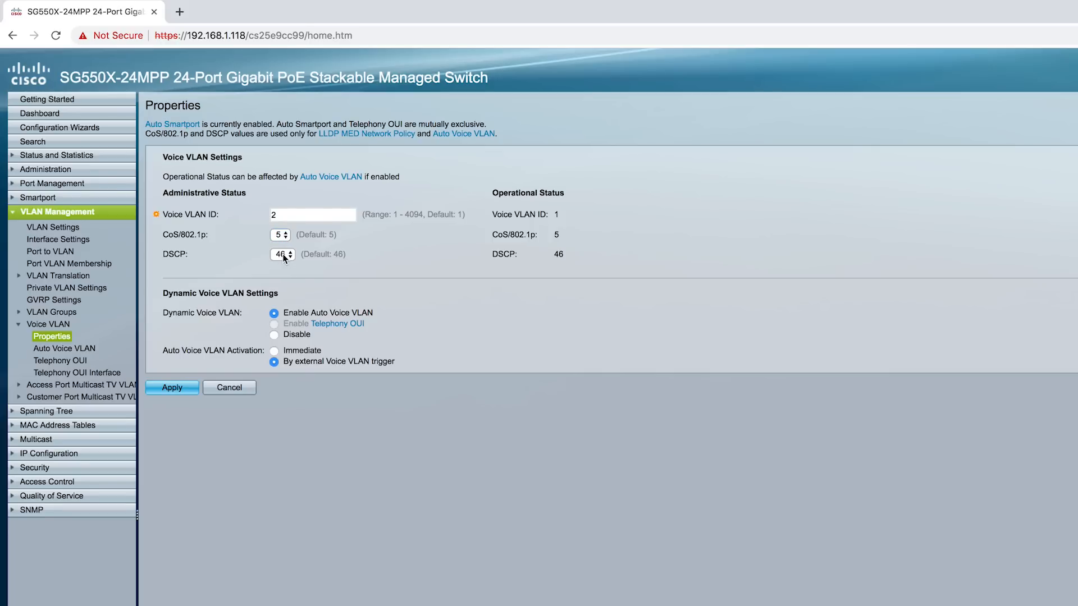
click(282, 255)
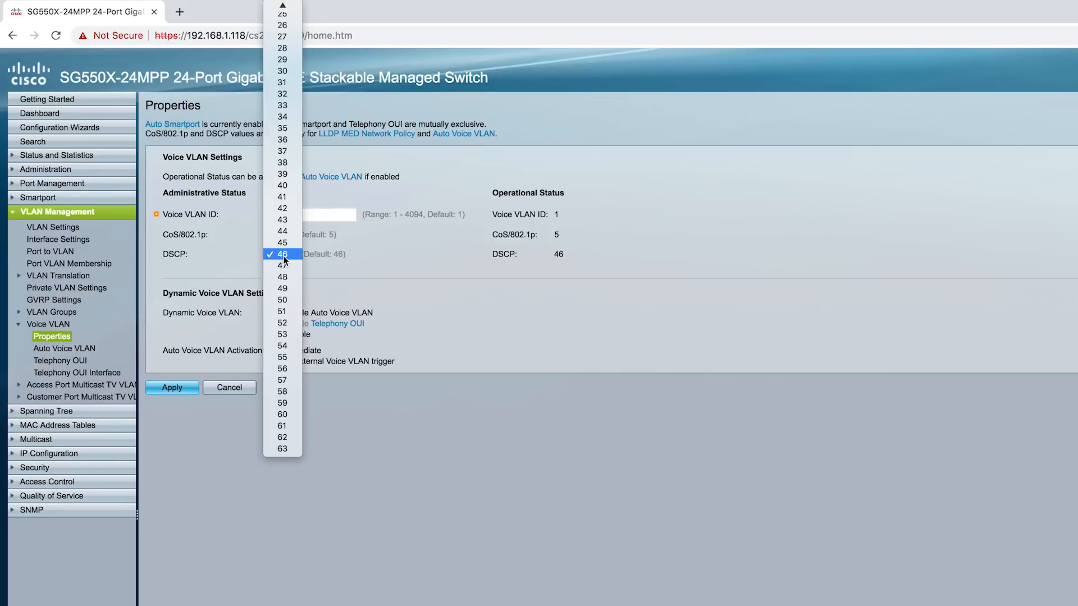
click(281, 254)
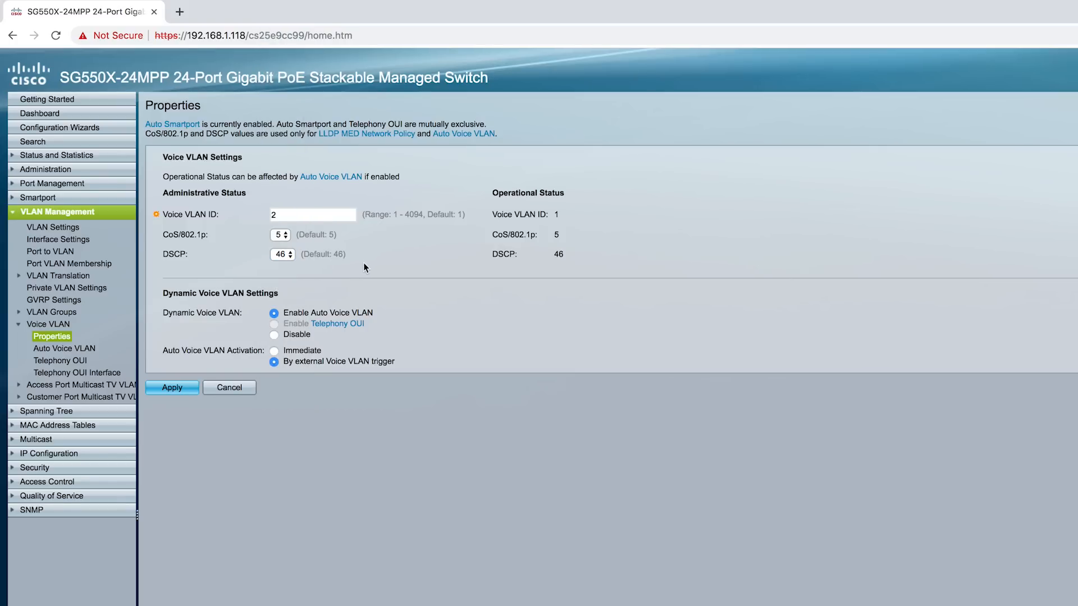
mouse_move(209, 304)
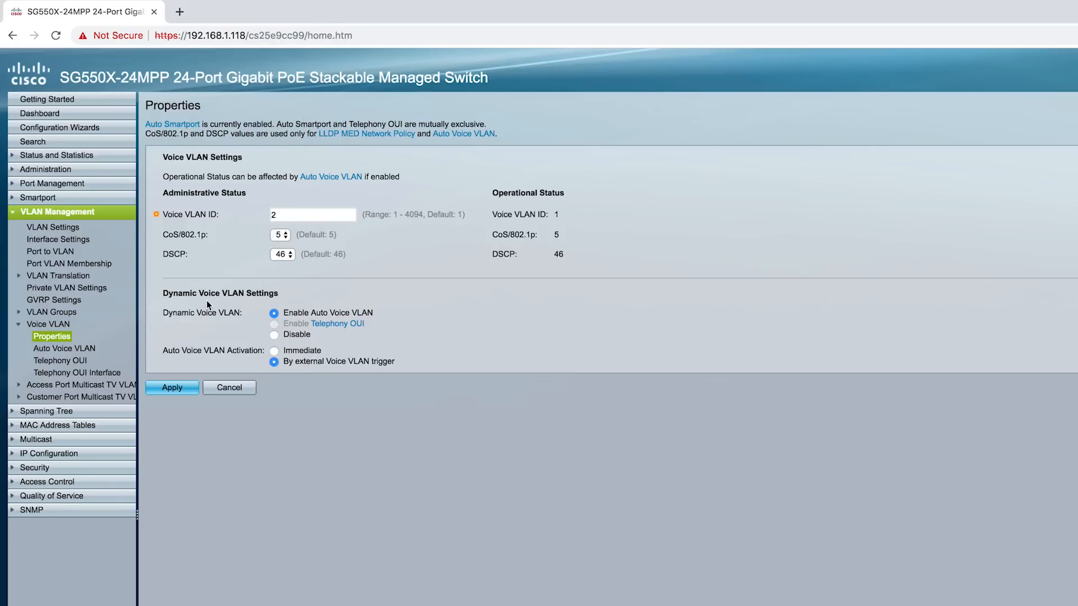
mouse_move(265, 293)
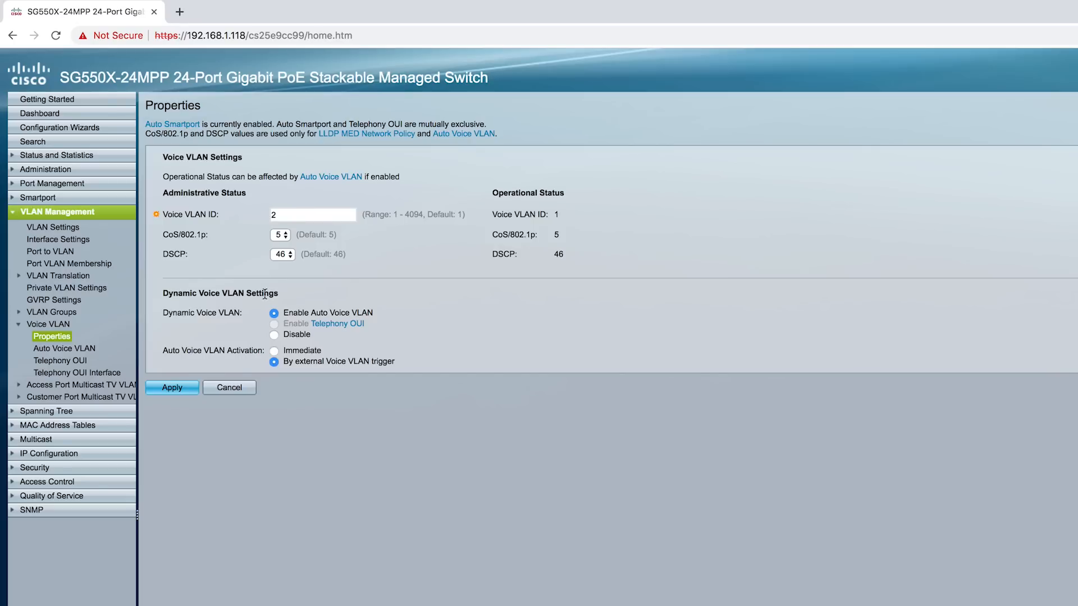
mouse_move(228, 320)
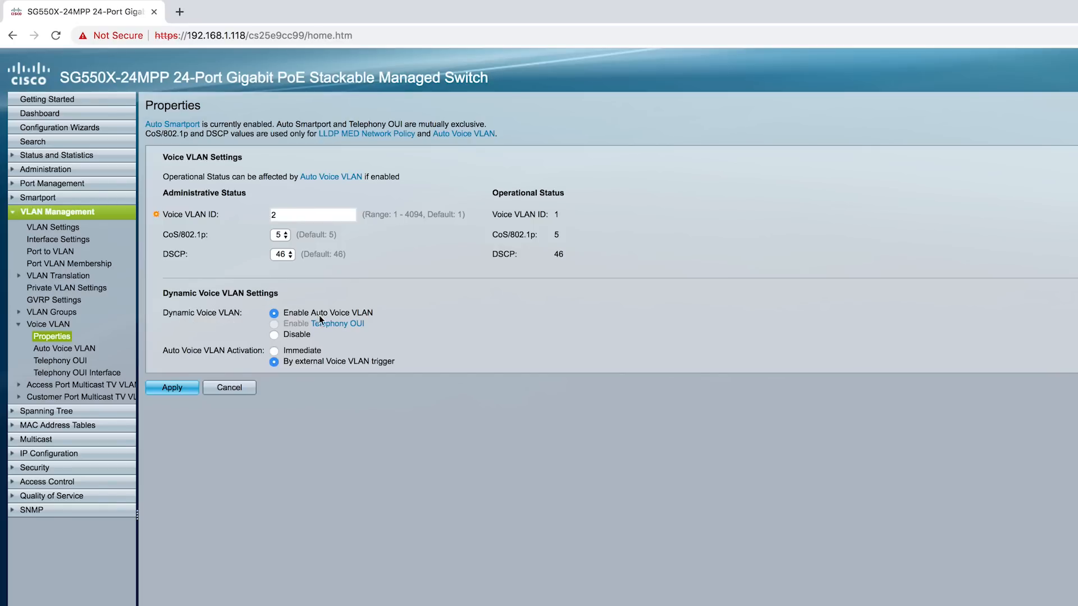
mouse_move(296, 321)
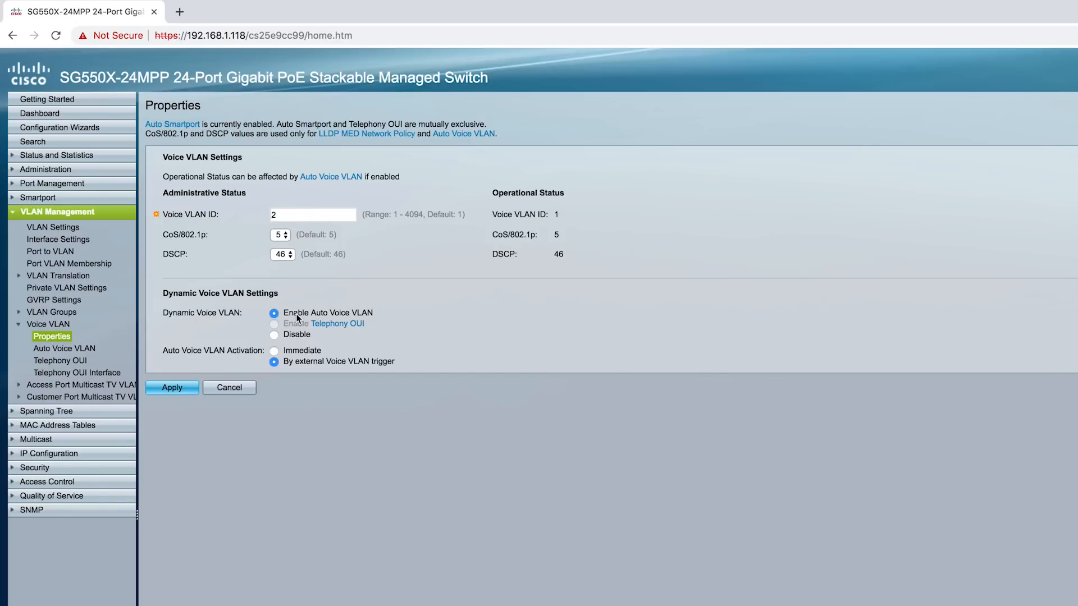
mouse_move(176, 357)
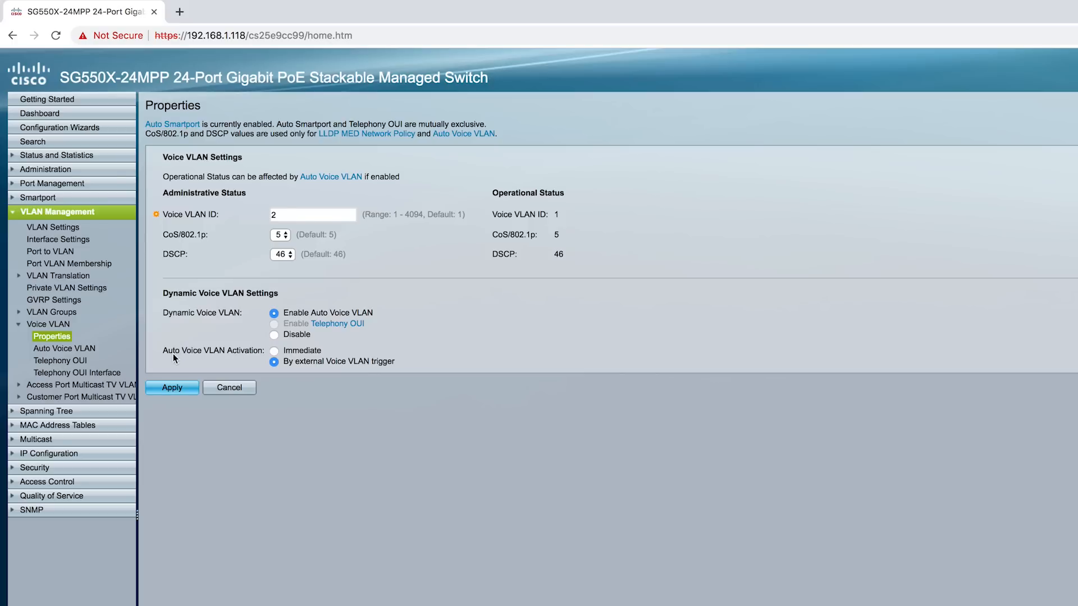
mouse_move(185, 359)
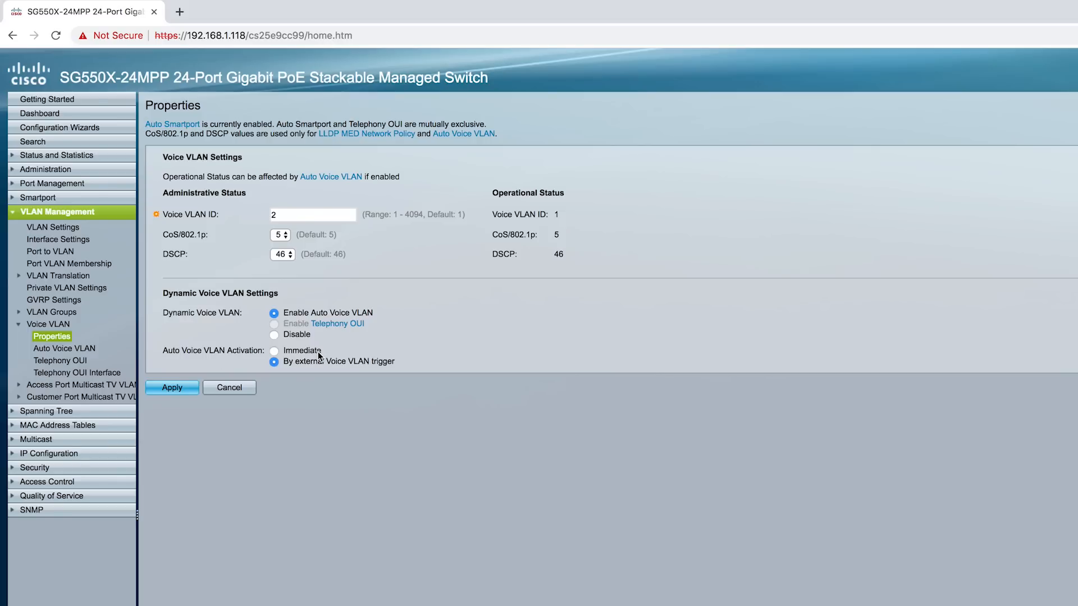
mouse_move(319, 376)
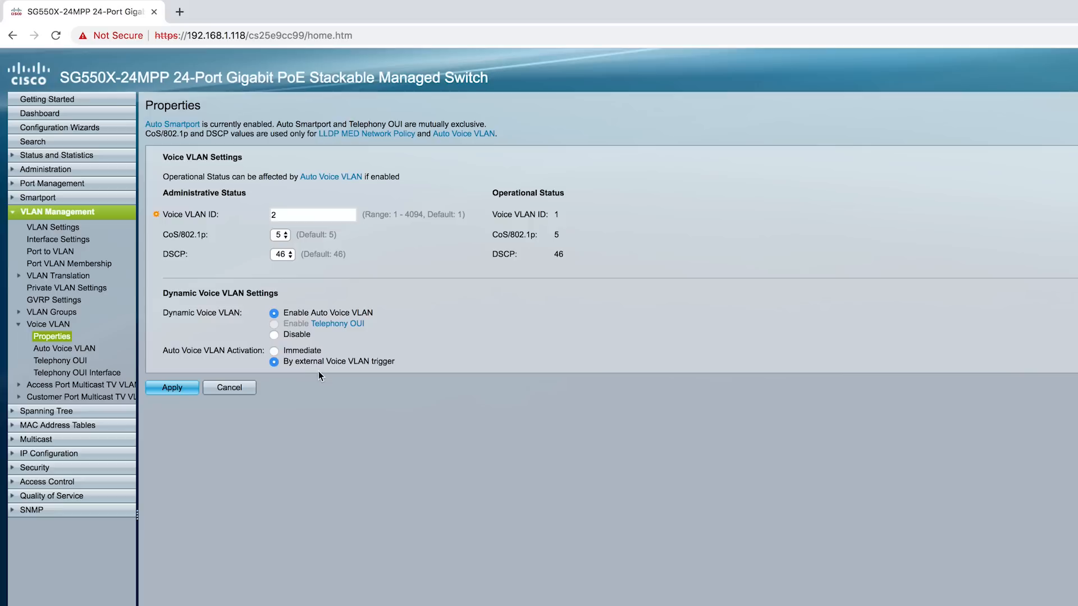
mouse_move(391, 369)
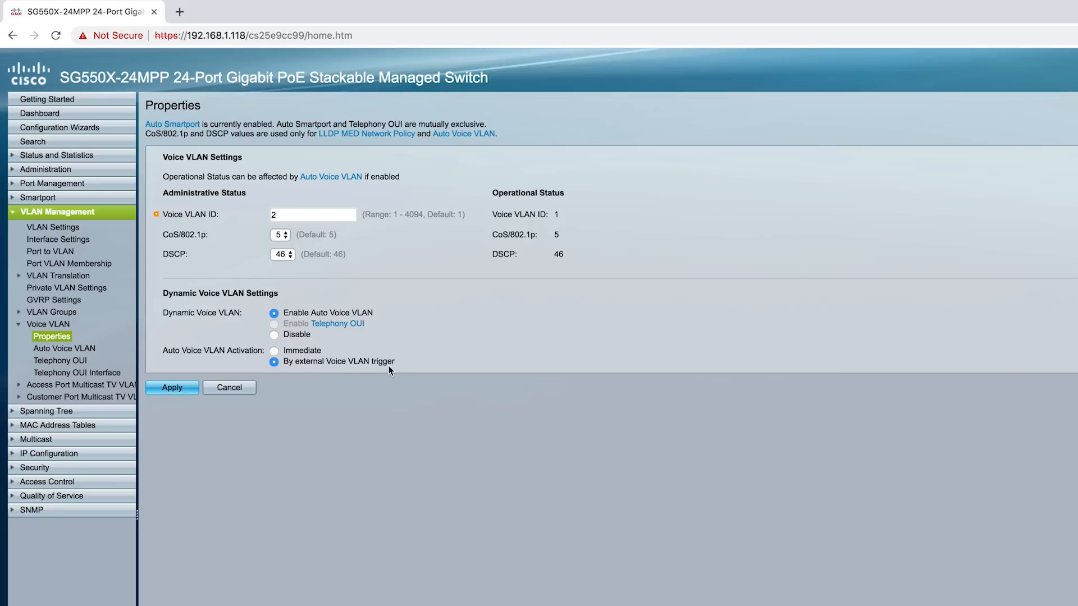
mouse_move(292, 369)
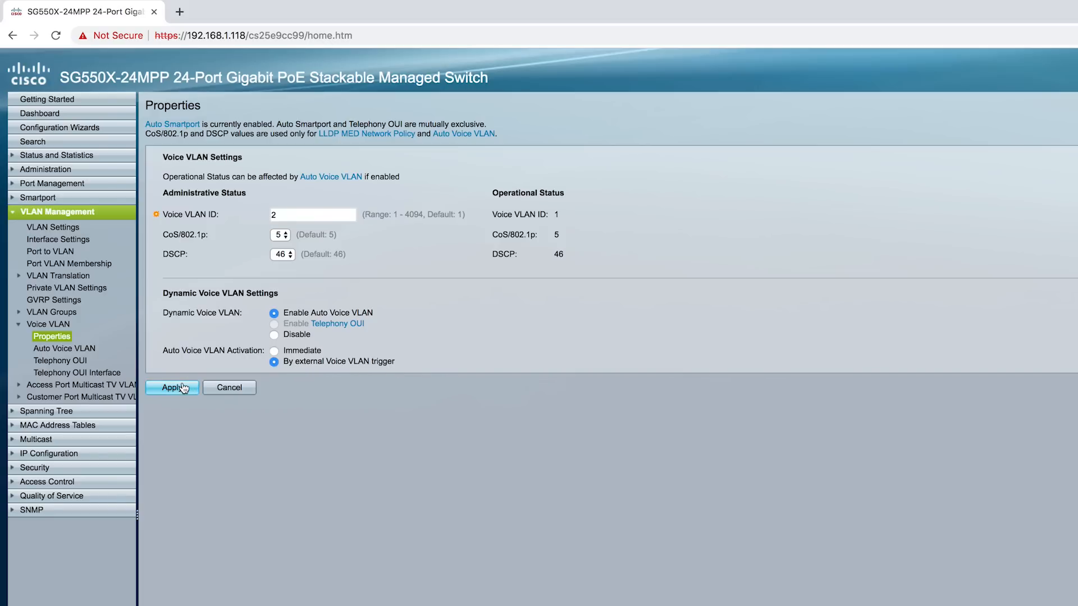
- Apply the voice VLAN properties, confirm the change, and save the configuration
click(170, 388)
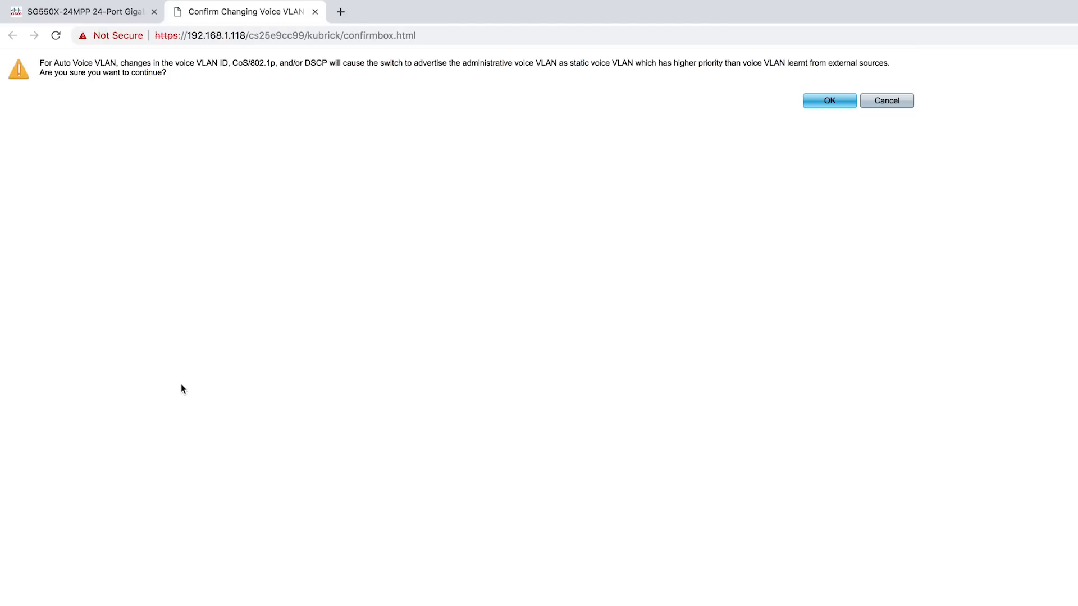
click(828, 100)
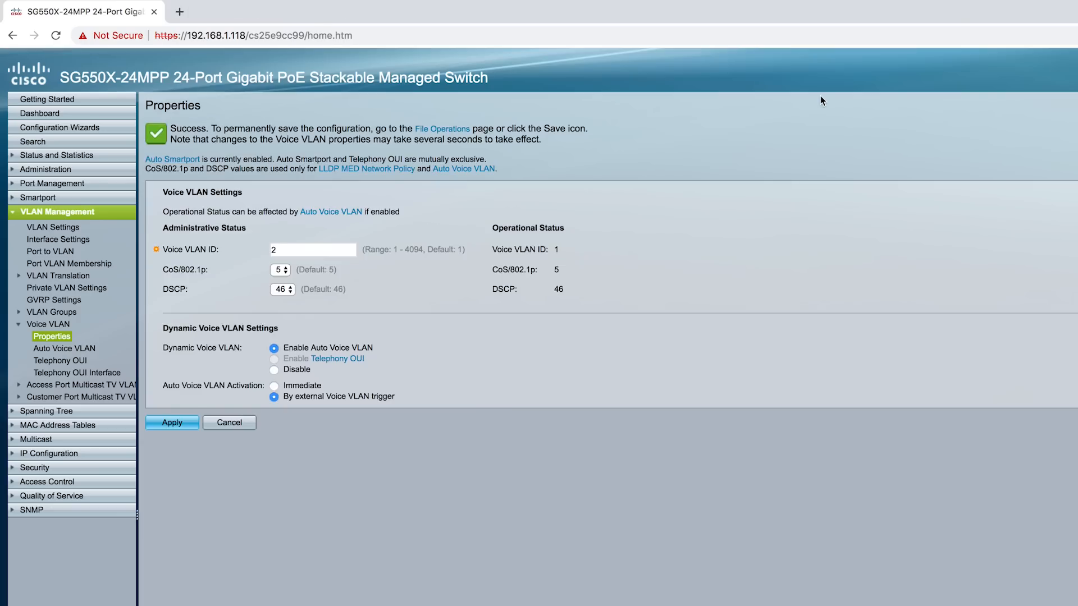
click(172, 422)
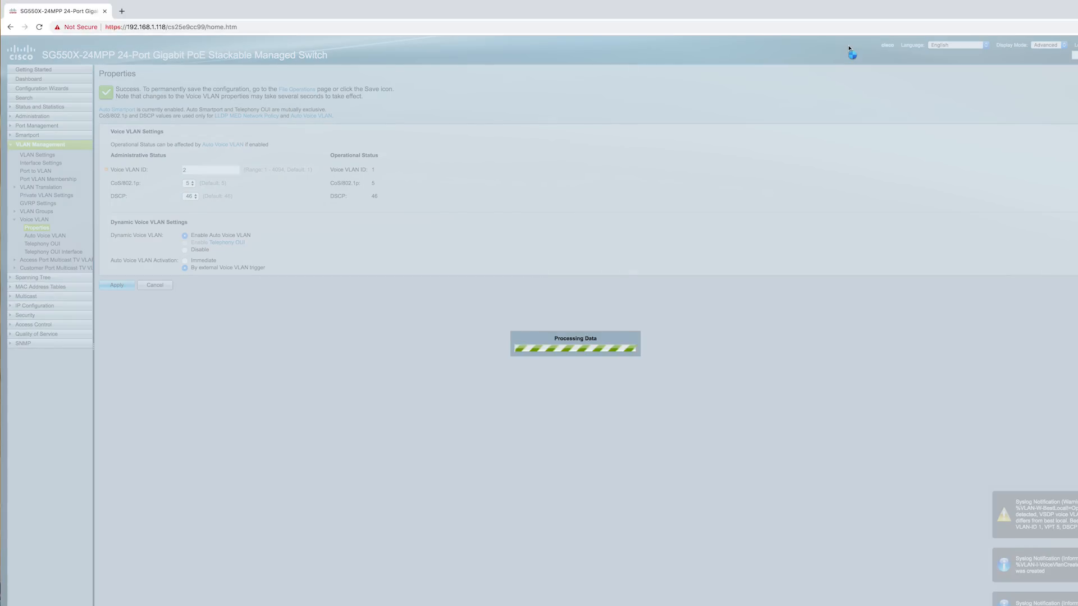